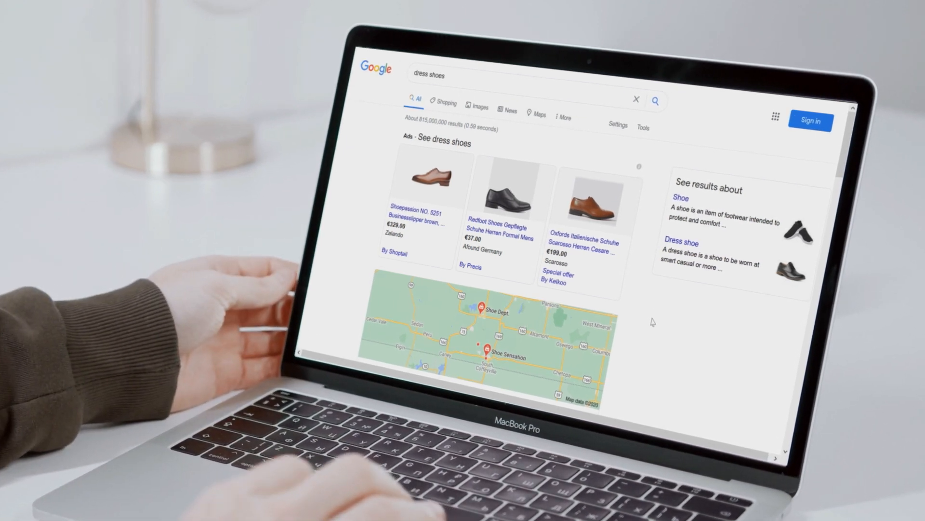
Step: Scroll the 'dress shoes' results past the shopping ads to the local store listings
scroll(down, 3)
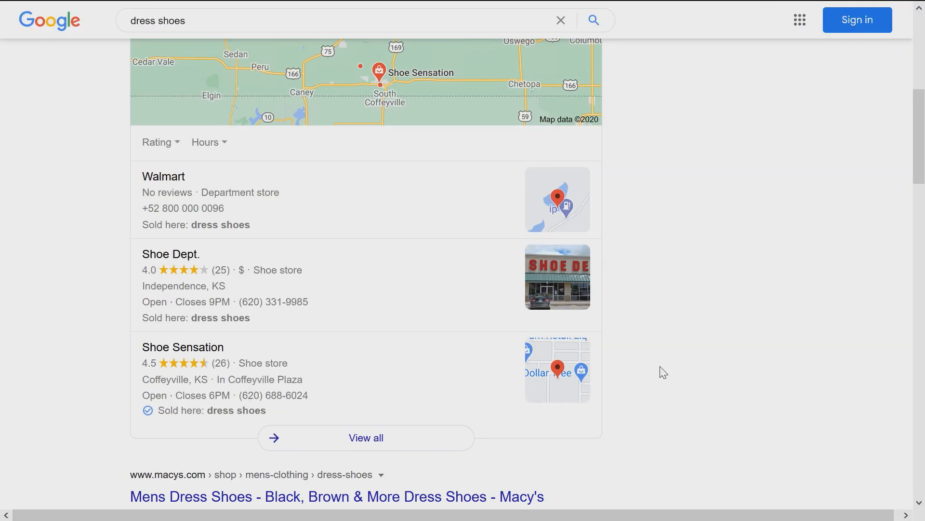
scroll(down, 3)
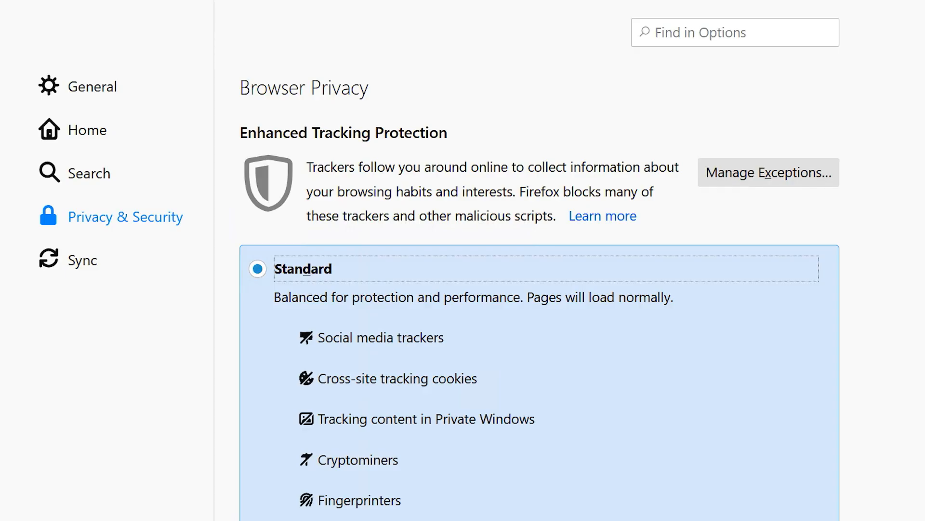
Step: Review Enhanced Tracking Protection, then head to google.com and choose Sign in
scroll(down, 3)
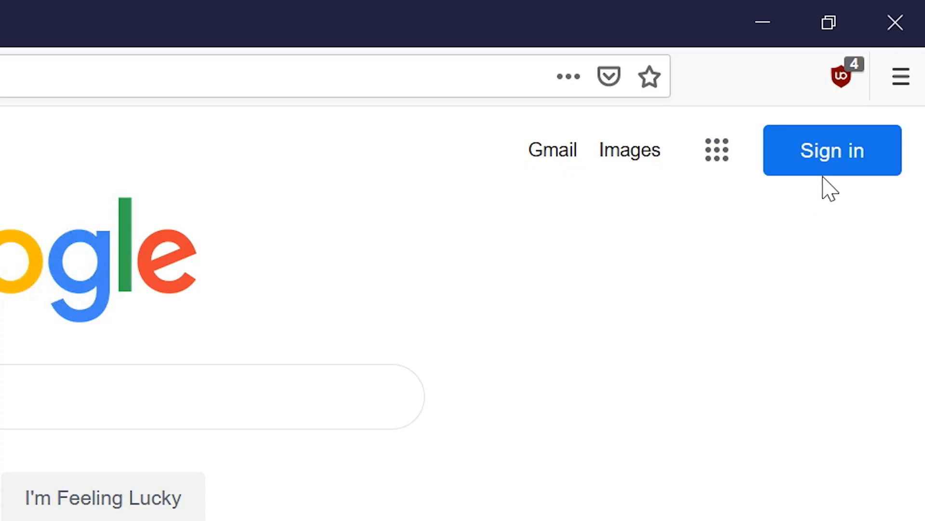
click(841, 75)
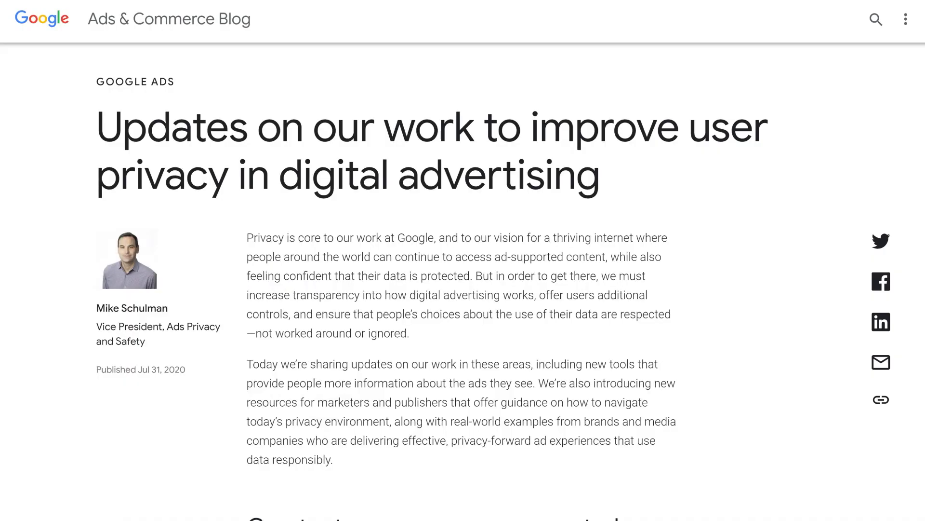
Step: Scroll through the 'Updates on our work to improve user privacy in digital advertising' post
scroll(down, 3)
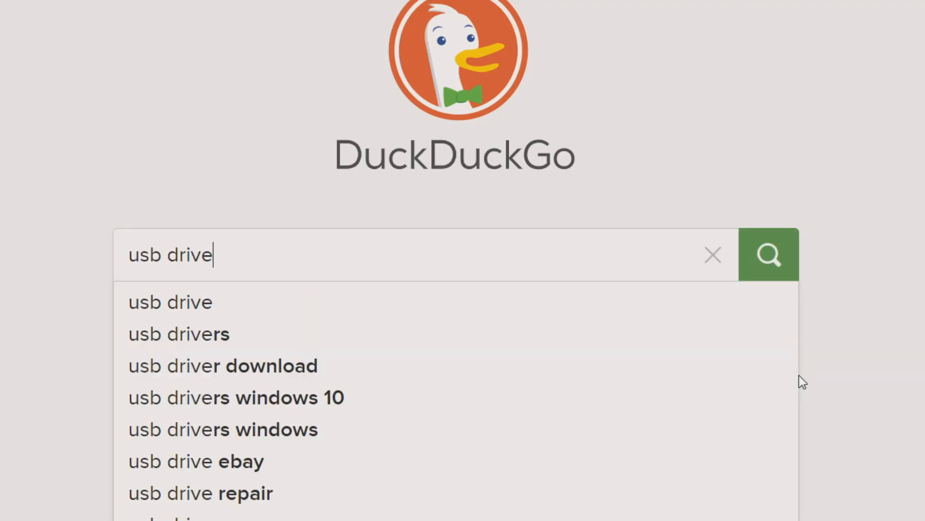
Step: Run the DuckDuckGo search for 'usb drive' to show results with the promoted flash drive ad
click(768, 254)
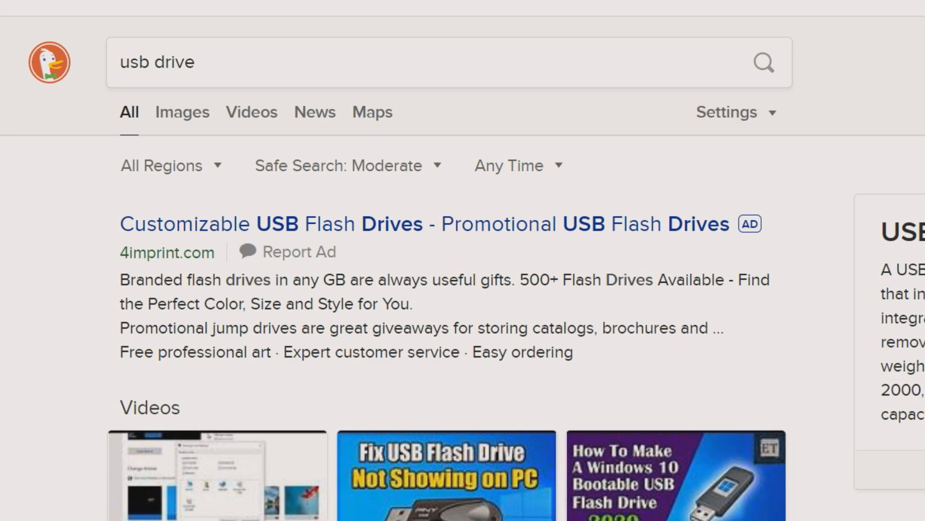
mouse_move(804, 408)
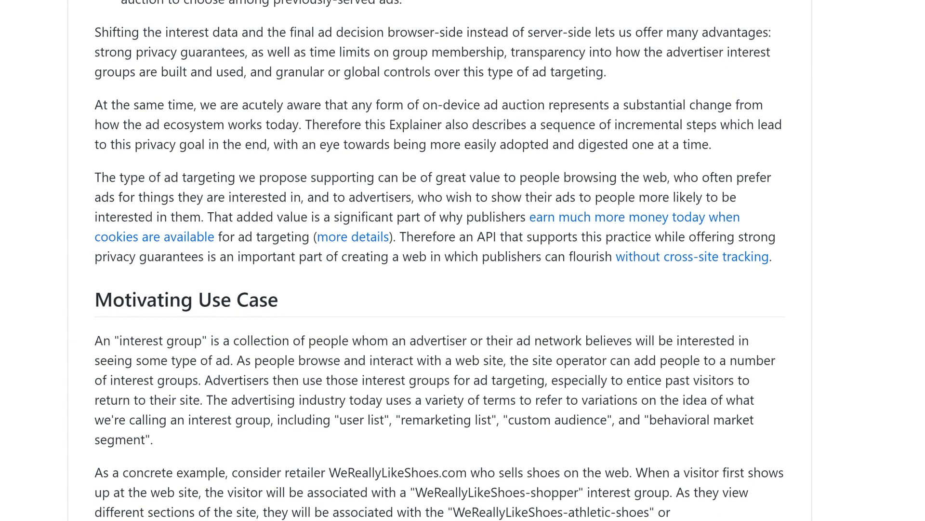
Step: Scroll the GitHub explainer down to the Motivating Use Case heading
scroll(down, 3)
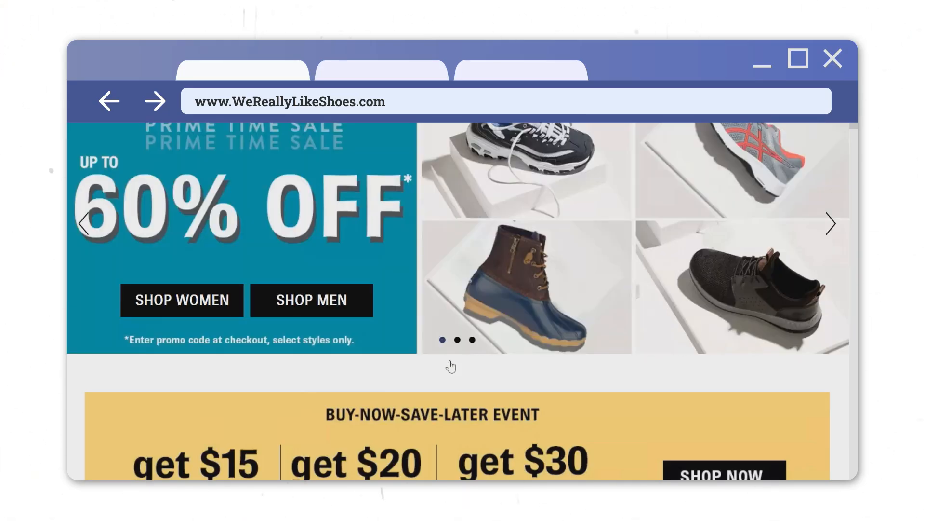
Step: Browse the Under $65 Athletic Shoes down to the ASICS GEL-Venture 7 trail shoe
scroll(down, 3)
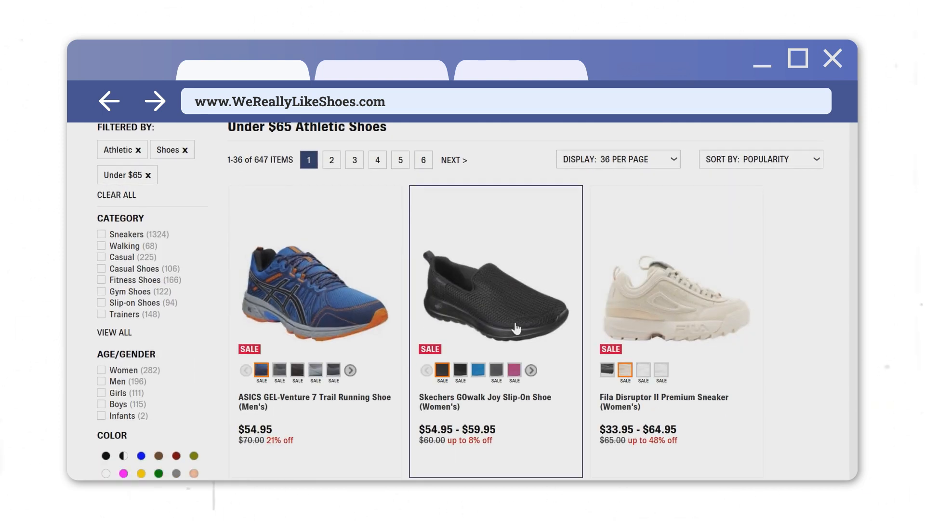
scroll(down, 3)
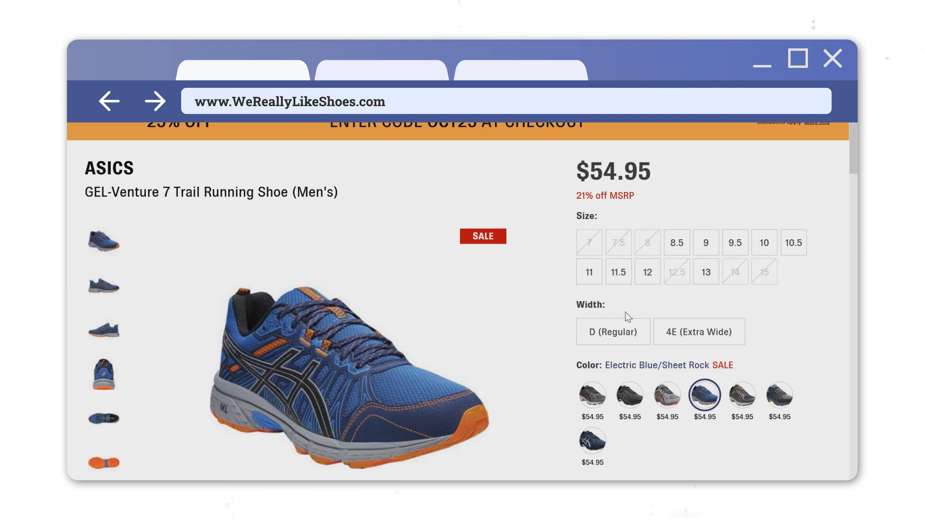
scroll(down, 3)
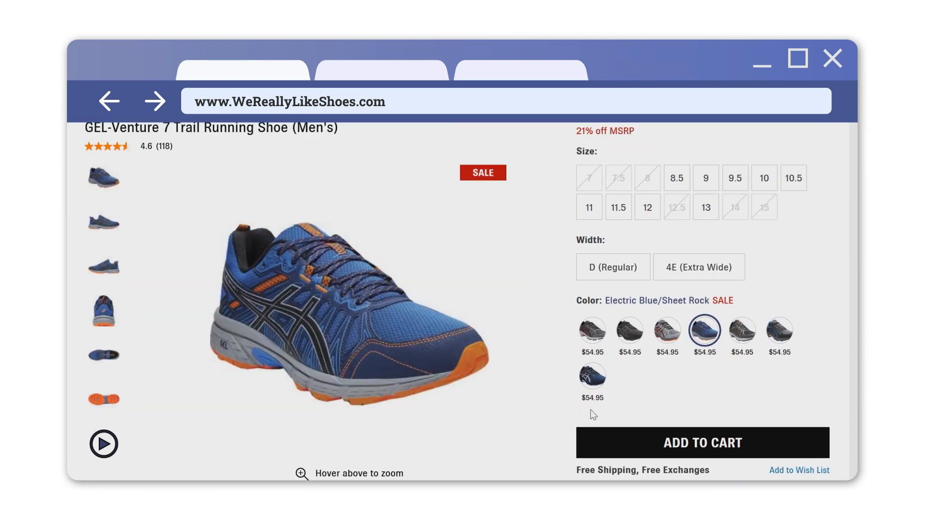
mouse_move(708, 383)
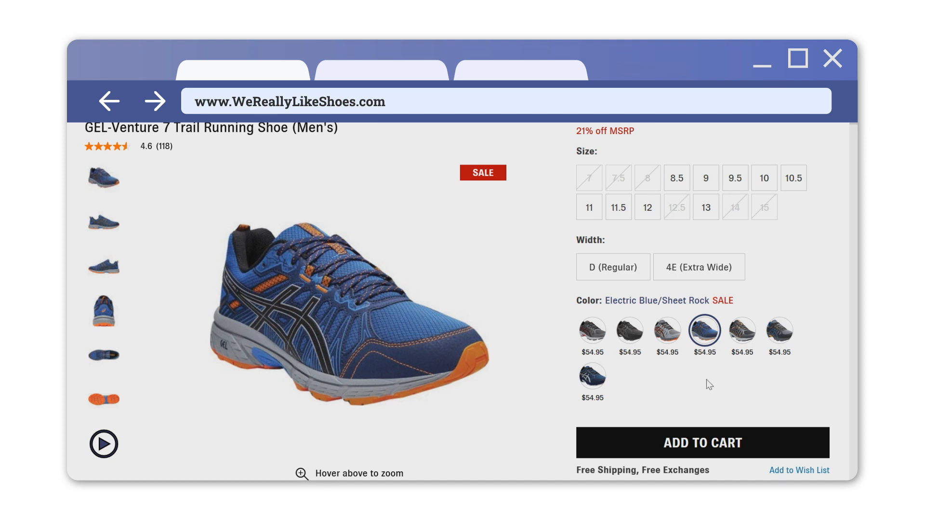
Step: Choose men's size 8.5, width 4E extra wide, and add the shoe to the cart
click(677, 177)
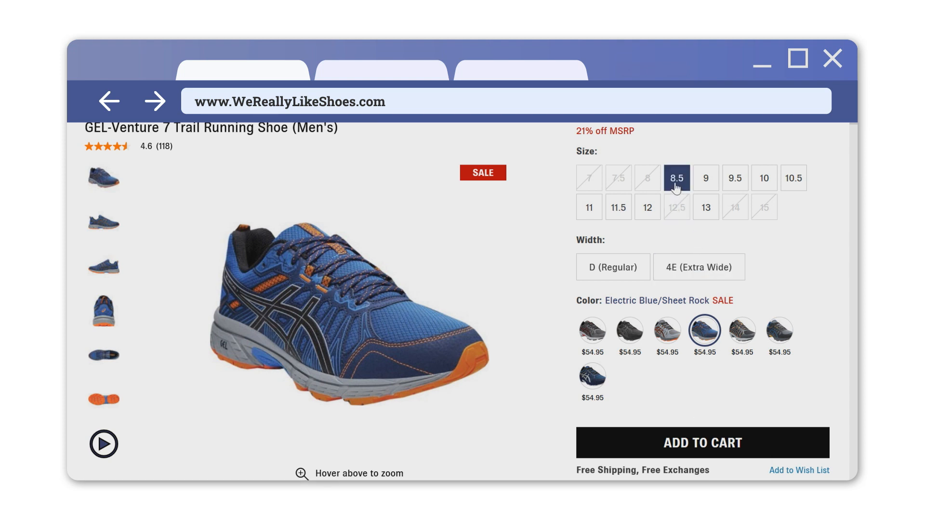
click(699, 267)
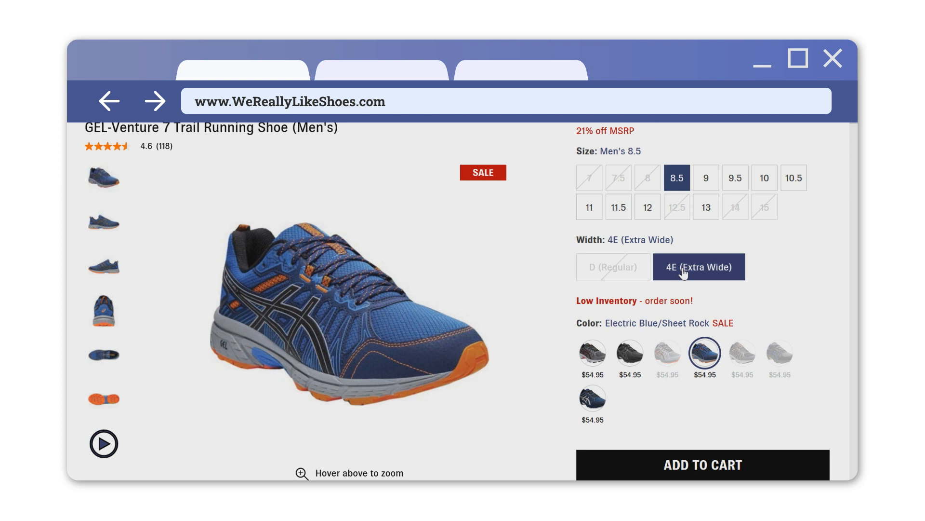
click(703, 465)
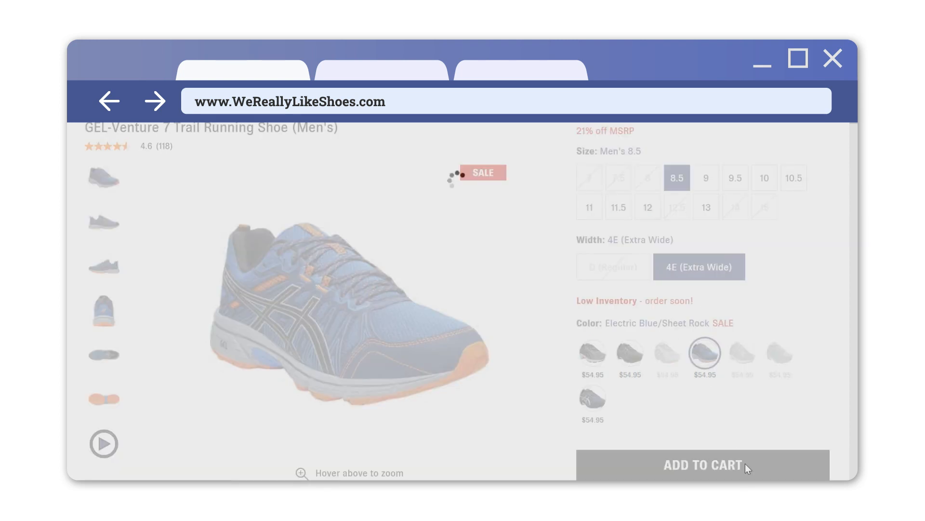
click(703, 464)
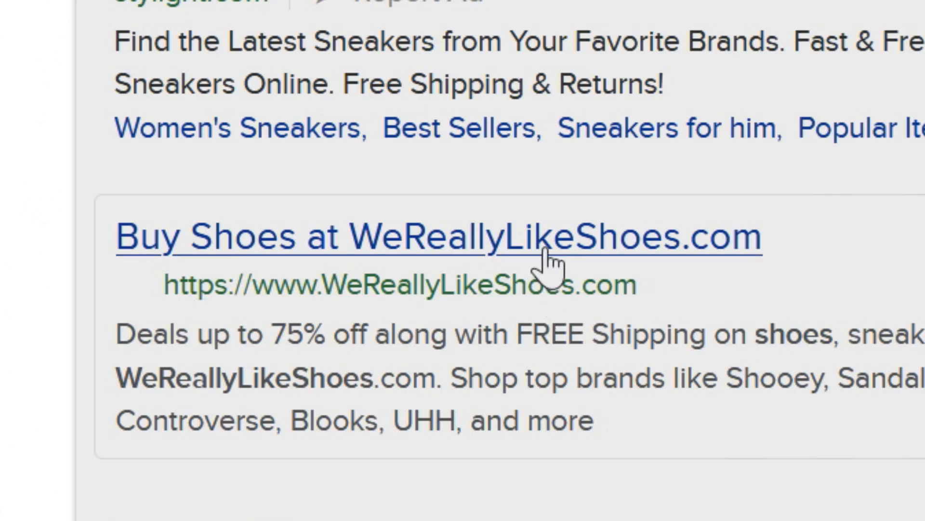
Step: Follow the 'Buy Shoes at WeReallyLikeShoes.com' ad link from the results
click(440, 236)
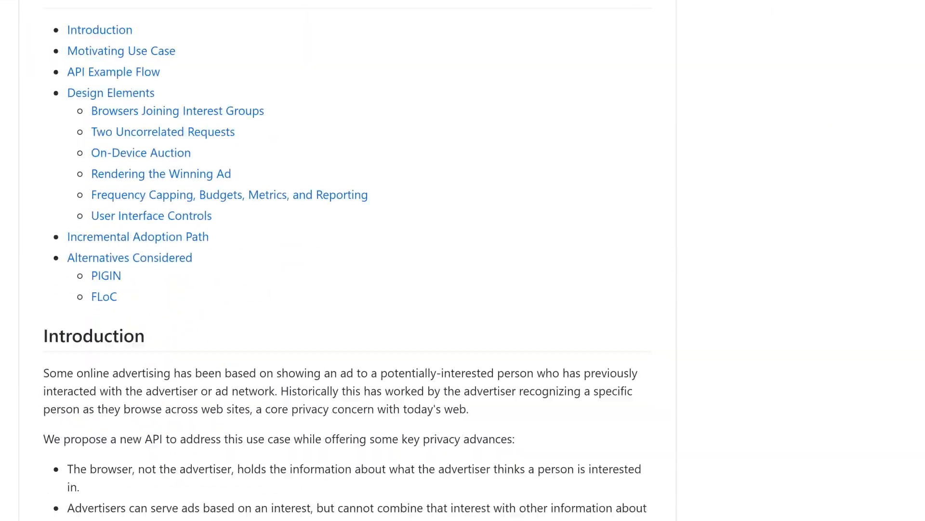
Step: Scroll the SPARROW repository down to README.md and its Motivation section
scroll(down, 3)
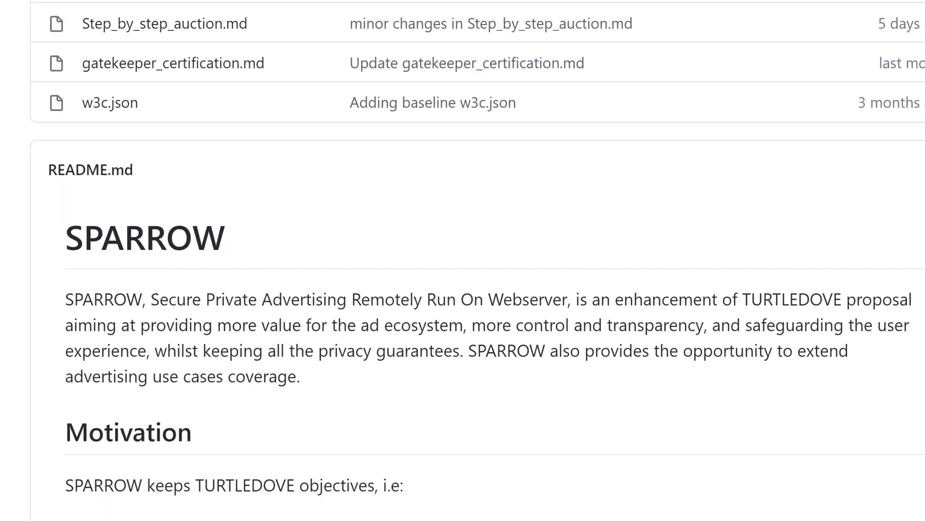
scroll(down, 3)
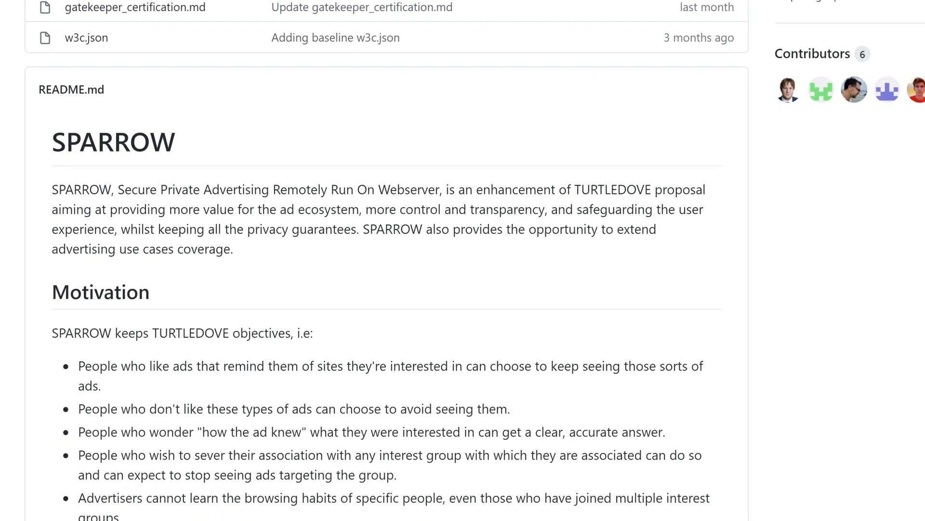